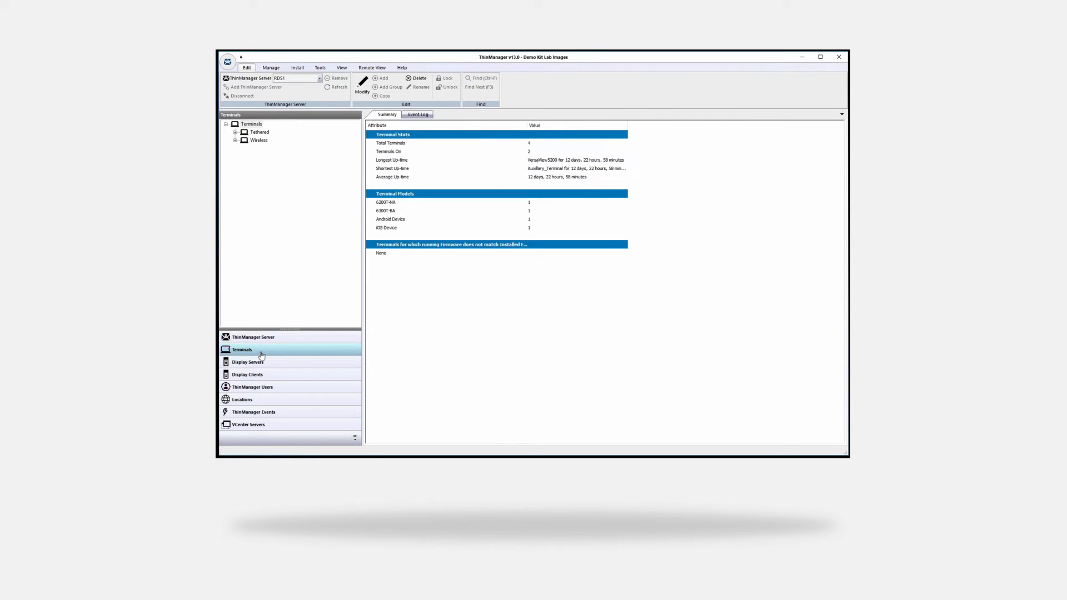
Step: Launch the Terminal Configuration Wizard for the VersaView5200 terminal in the Tethered group
left_click(236, 132)
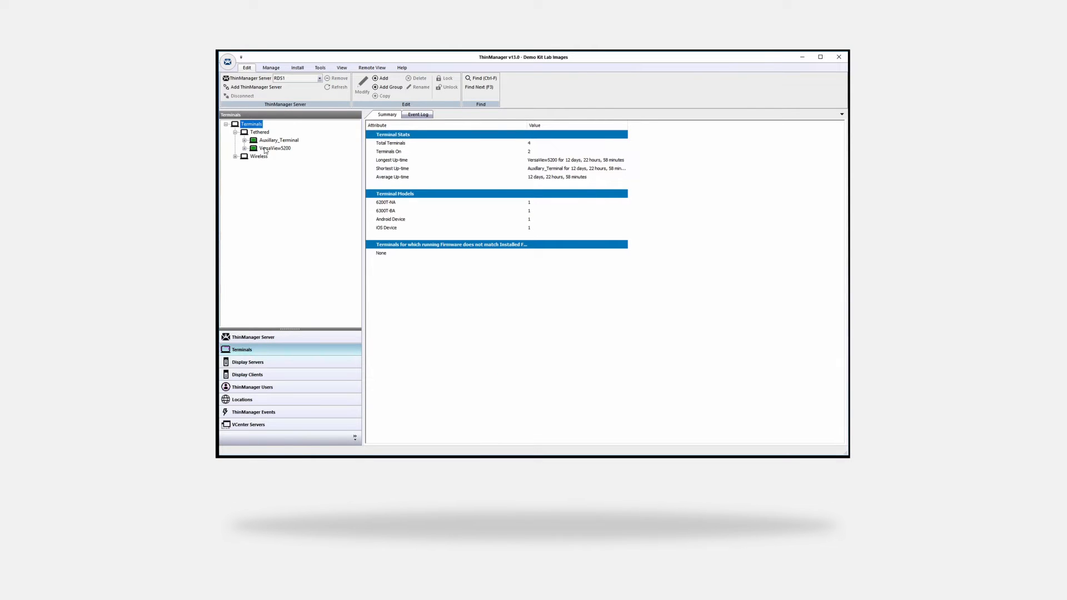
double_click(274, 148)
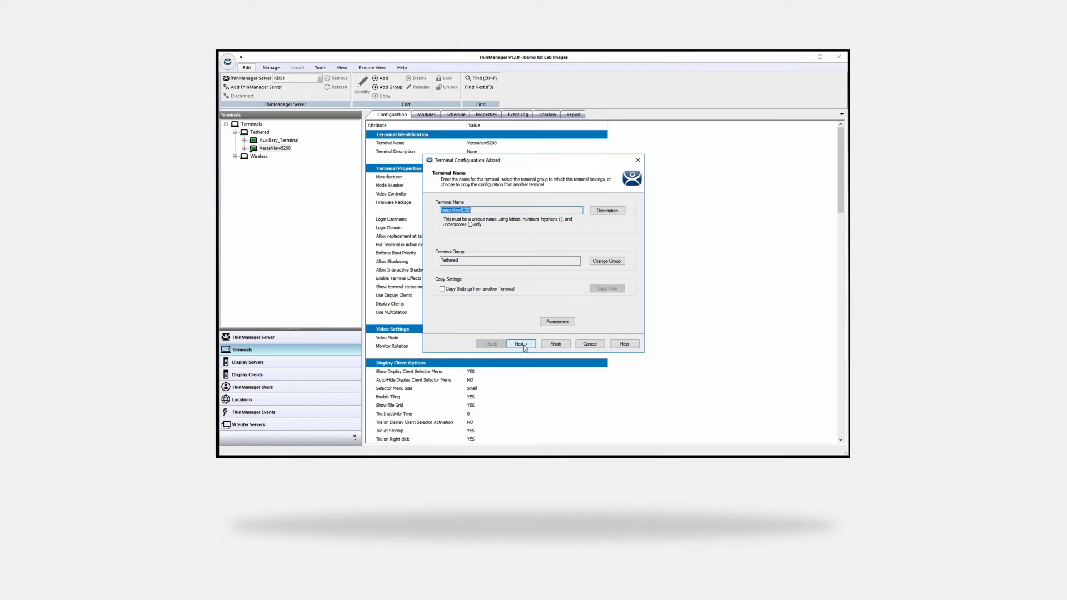
Step: Advance past Terminal Options and Terminal Mode Selection to Login Requirements, leaving all prompts unchecked
left_click(520, 343)
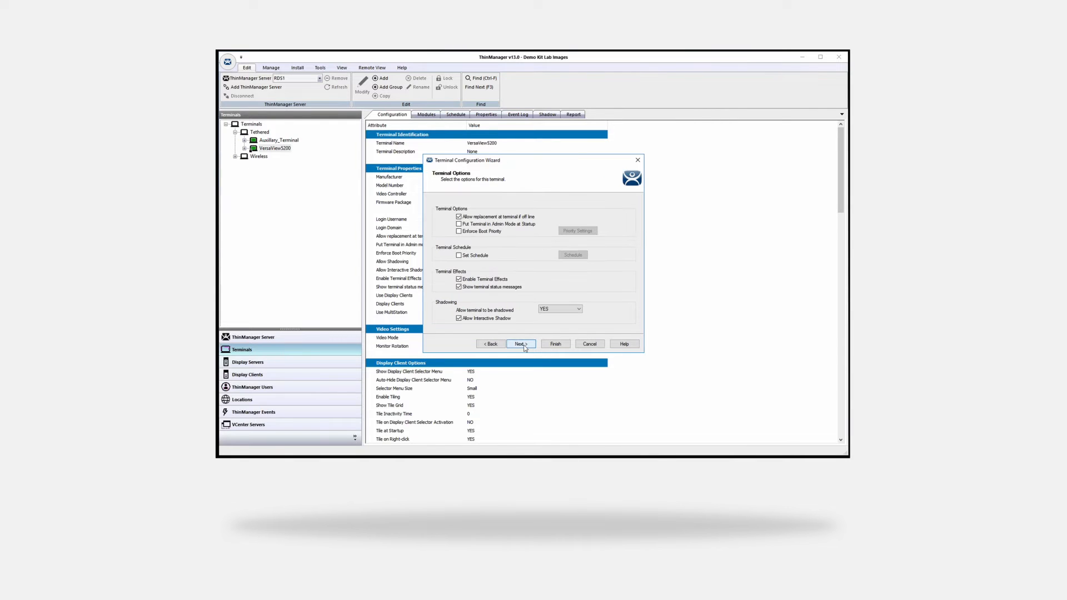
left_click(521, 344)
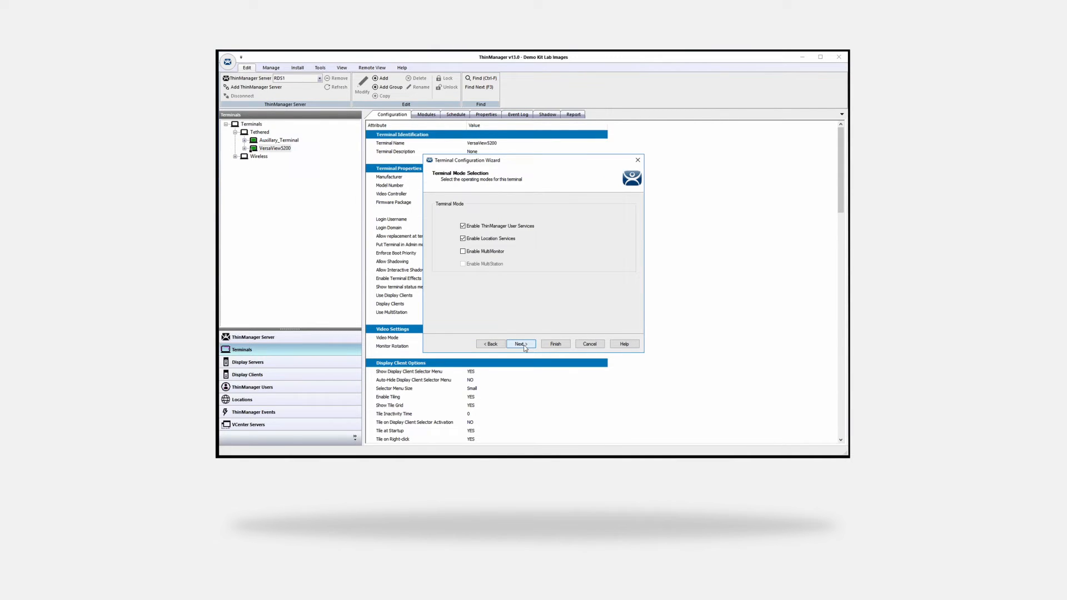
left_click(521, 343)
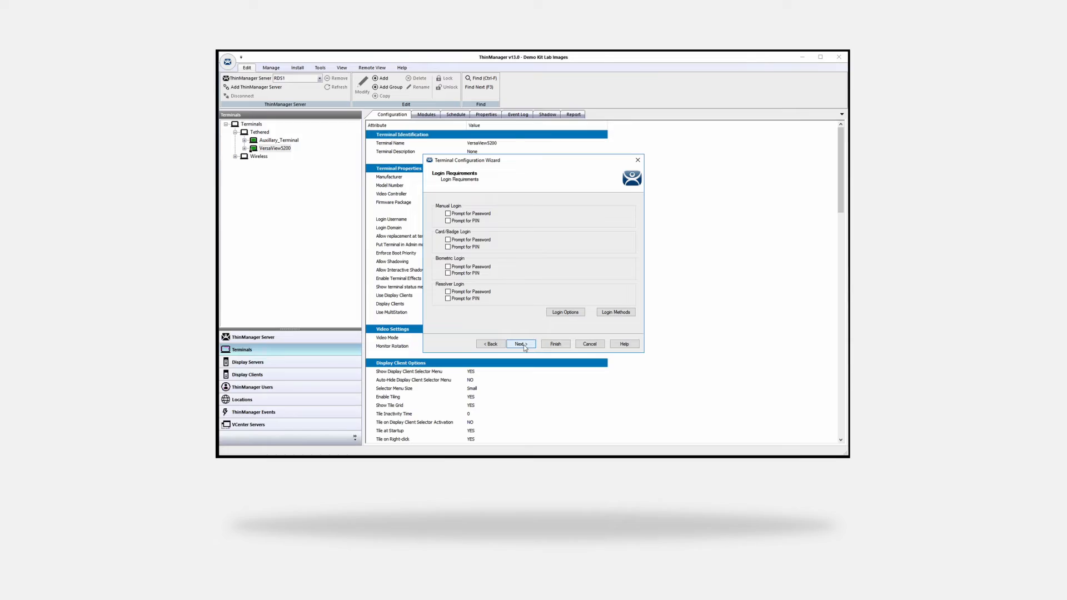